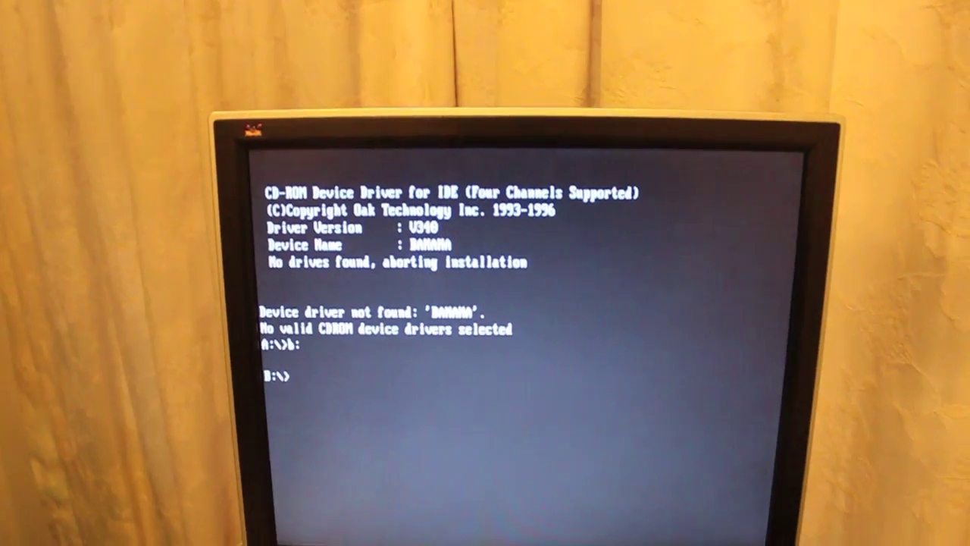
text(dir)
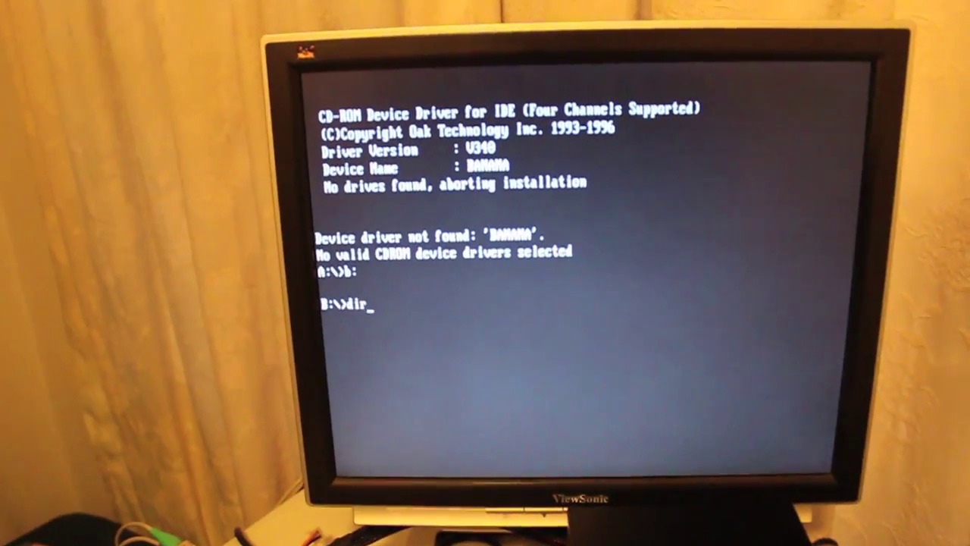